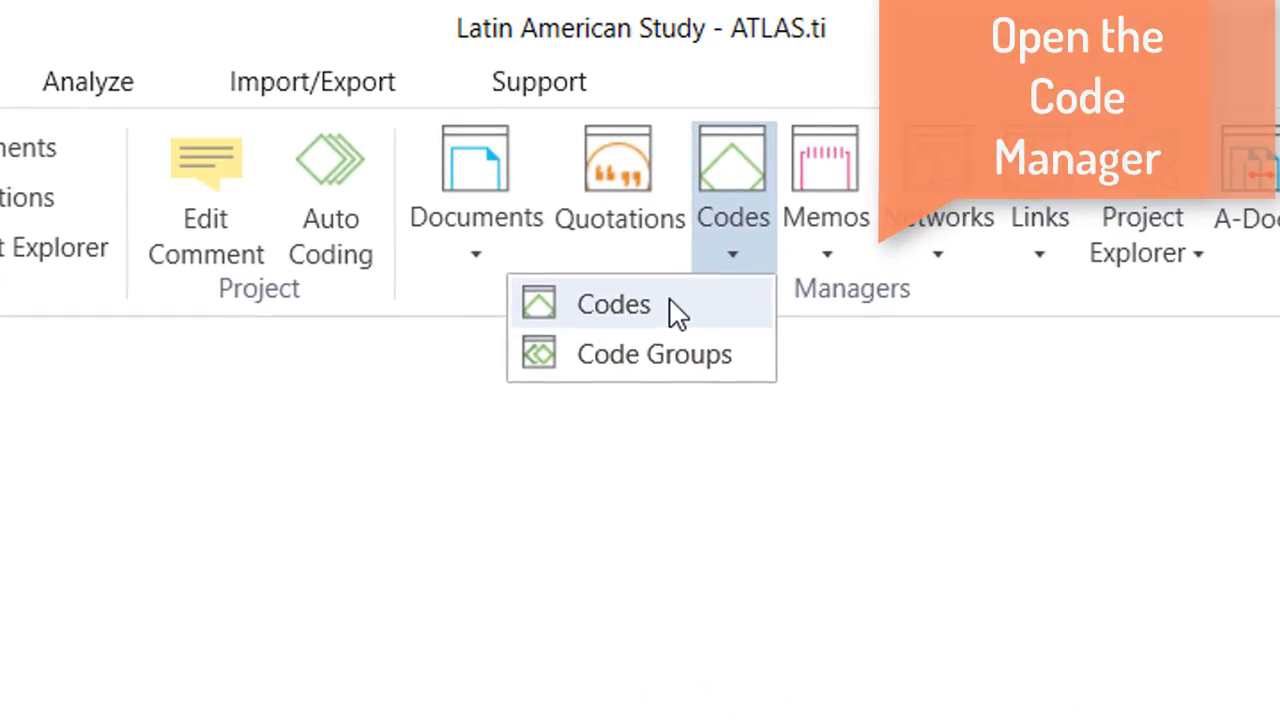
- Show the project's code list and begin selecting the five CHA codes
click(612, 304)
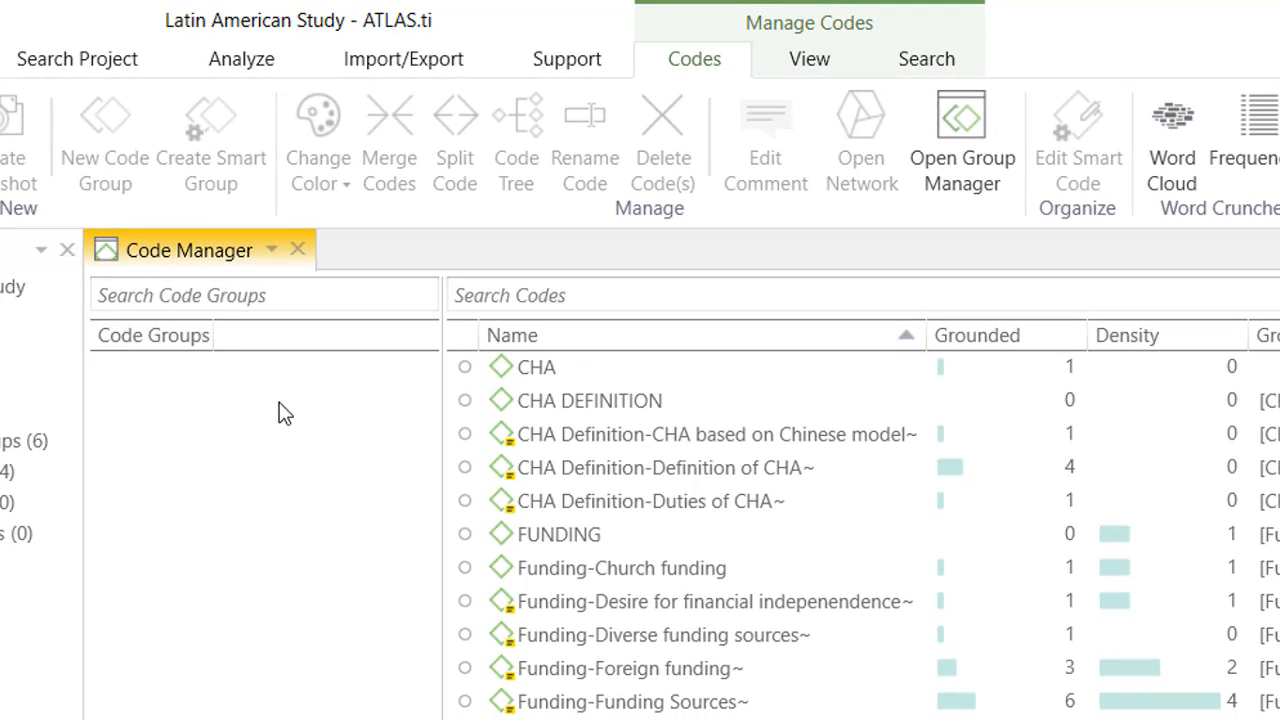
click(708, 434)
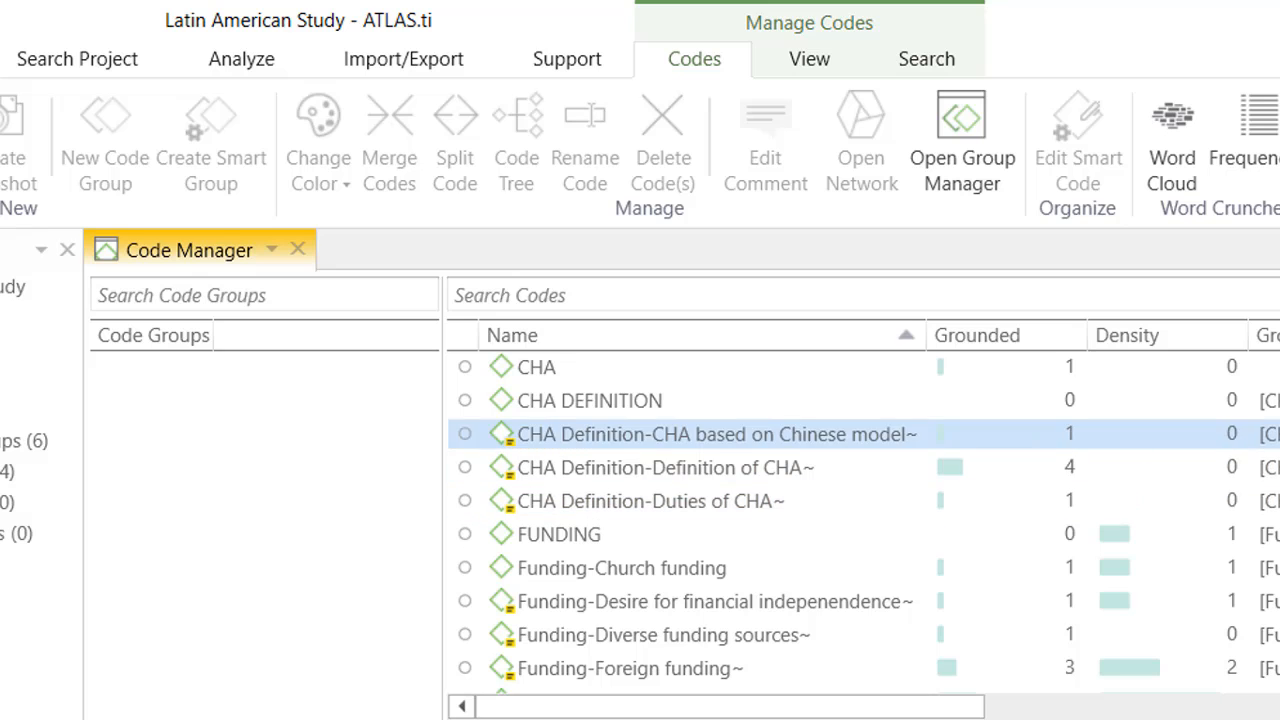
click(536, 368)
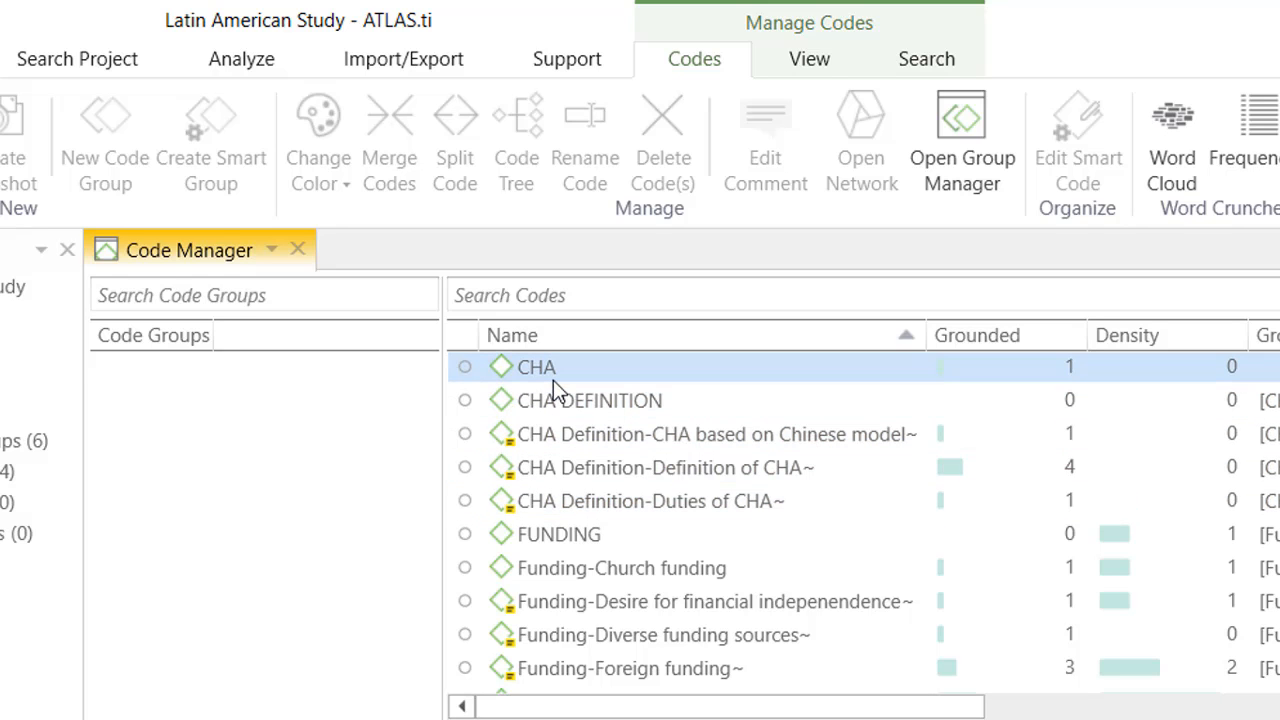
click(530, 368)
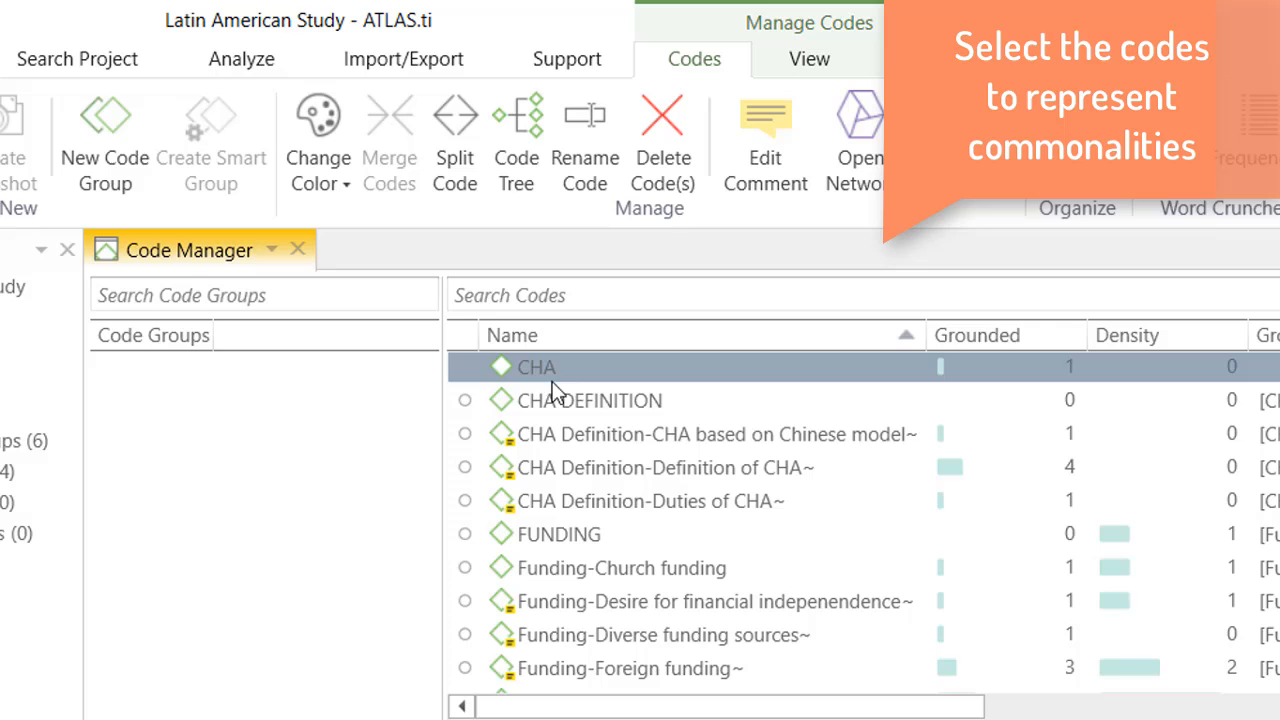
mouse_move(548, 510)
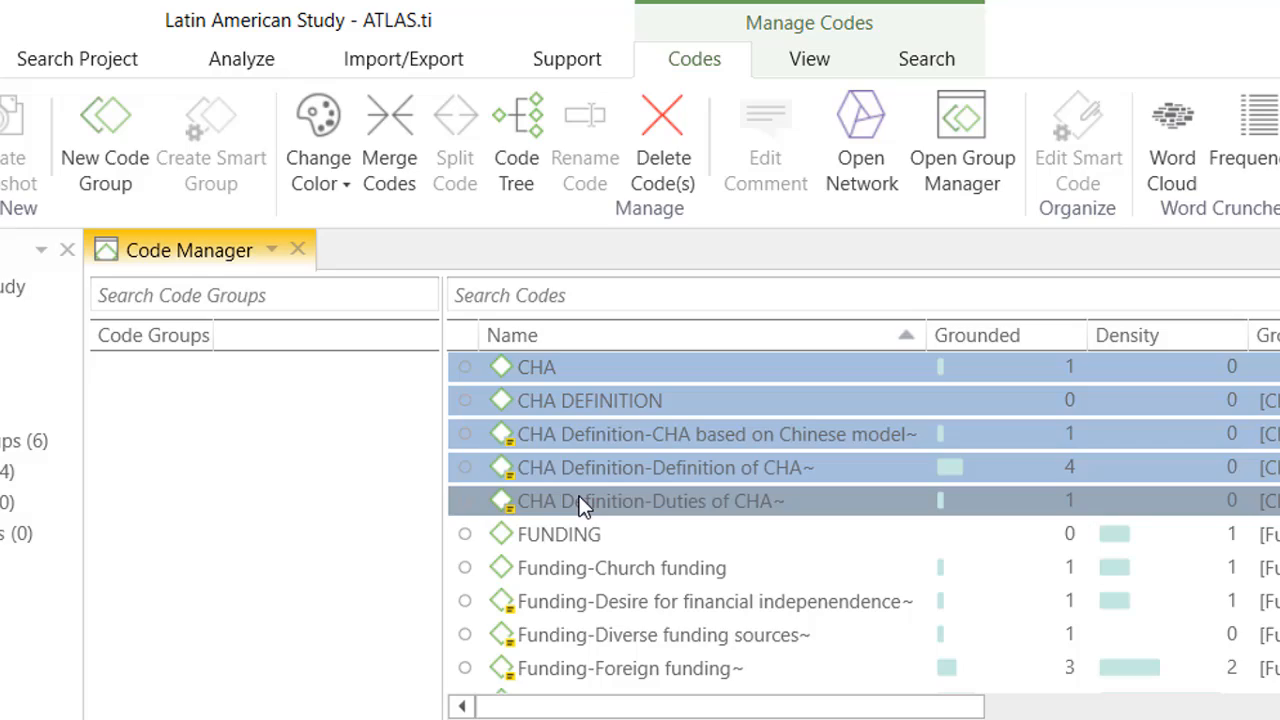
- Extend the selection to all five CHA codes and colour them orange
click(318, 140)
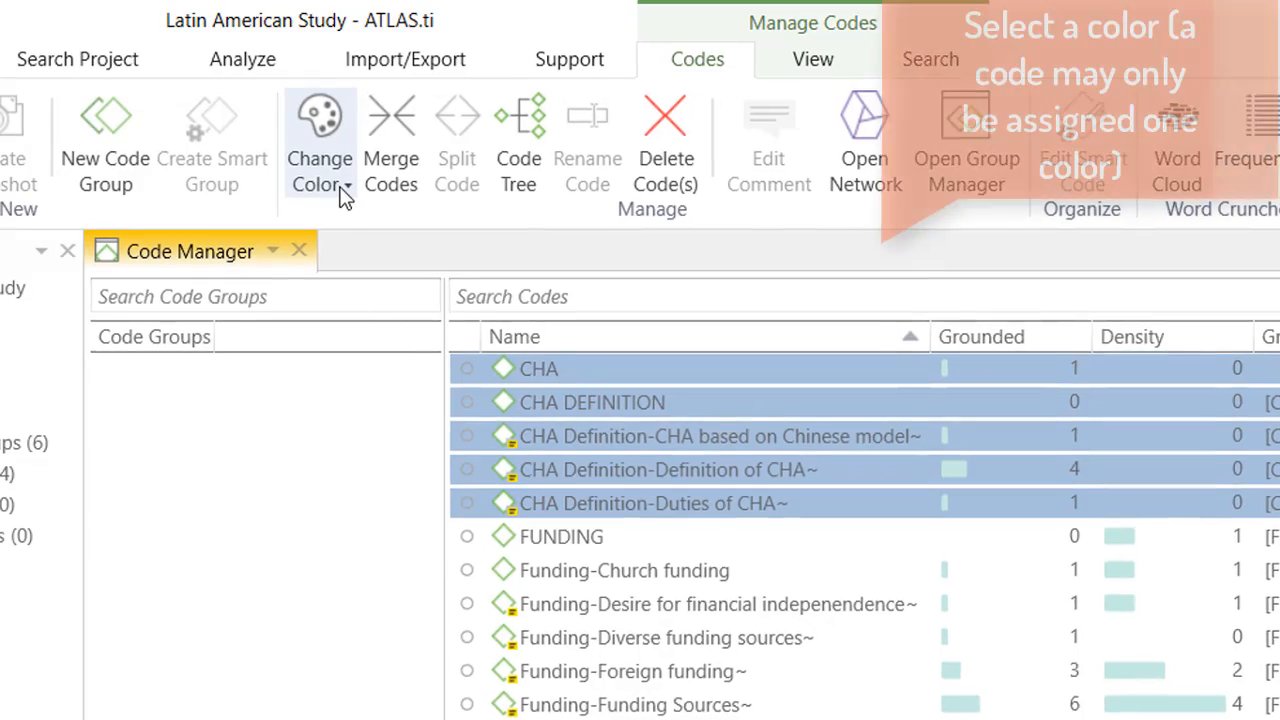
click(318, 160)
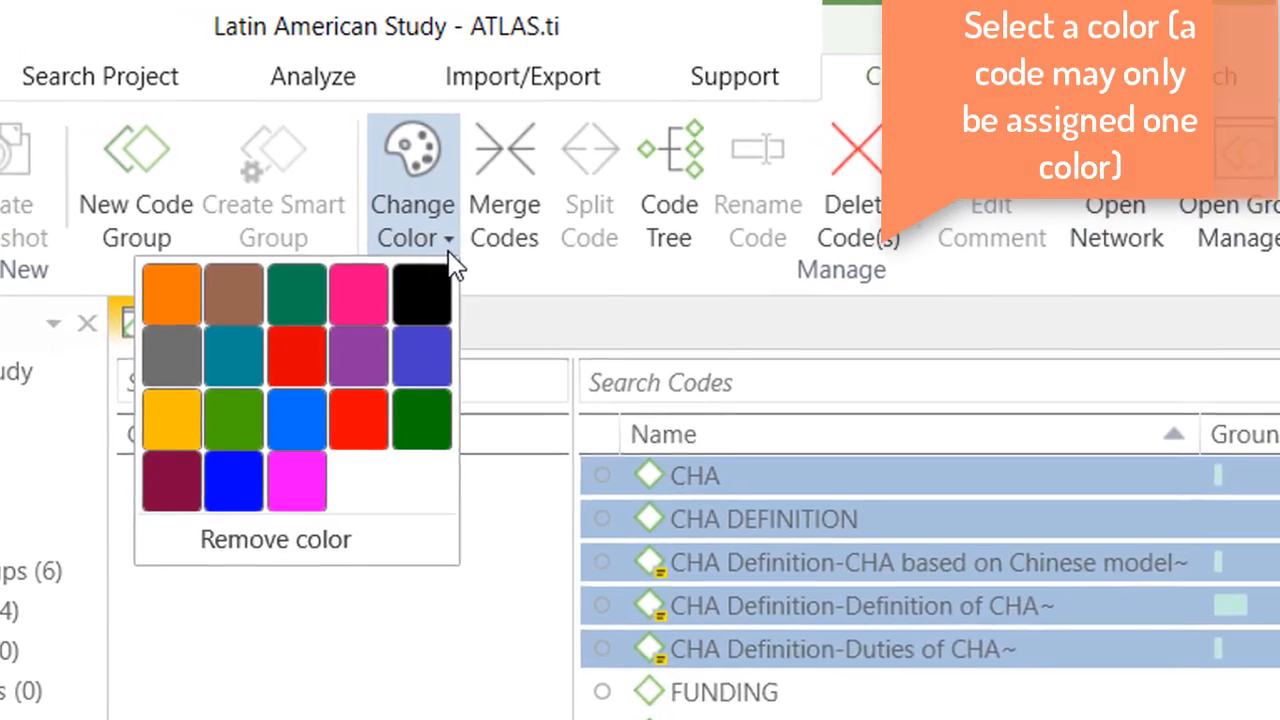
click(170, 292)
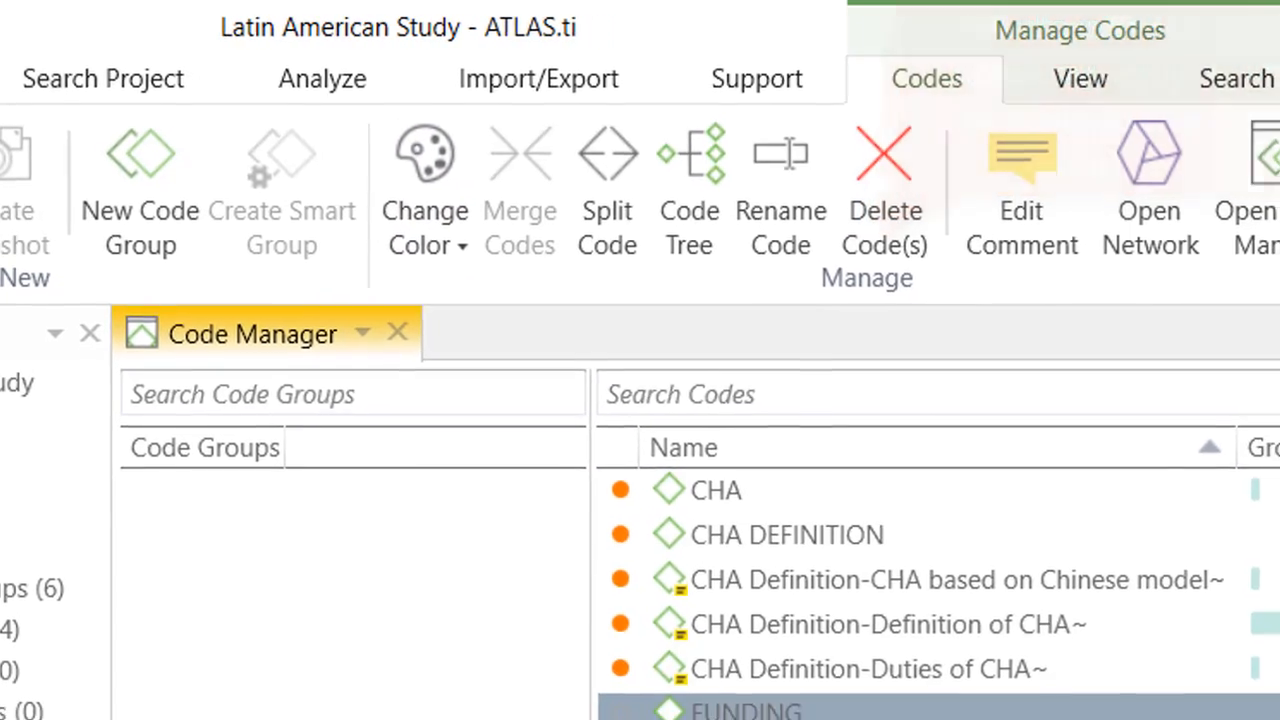
- Colour the six Funding codes dark green
scroll(down, 3)
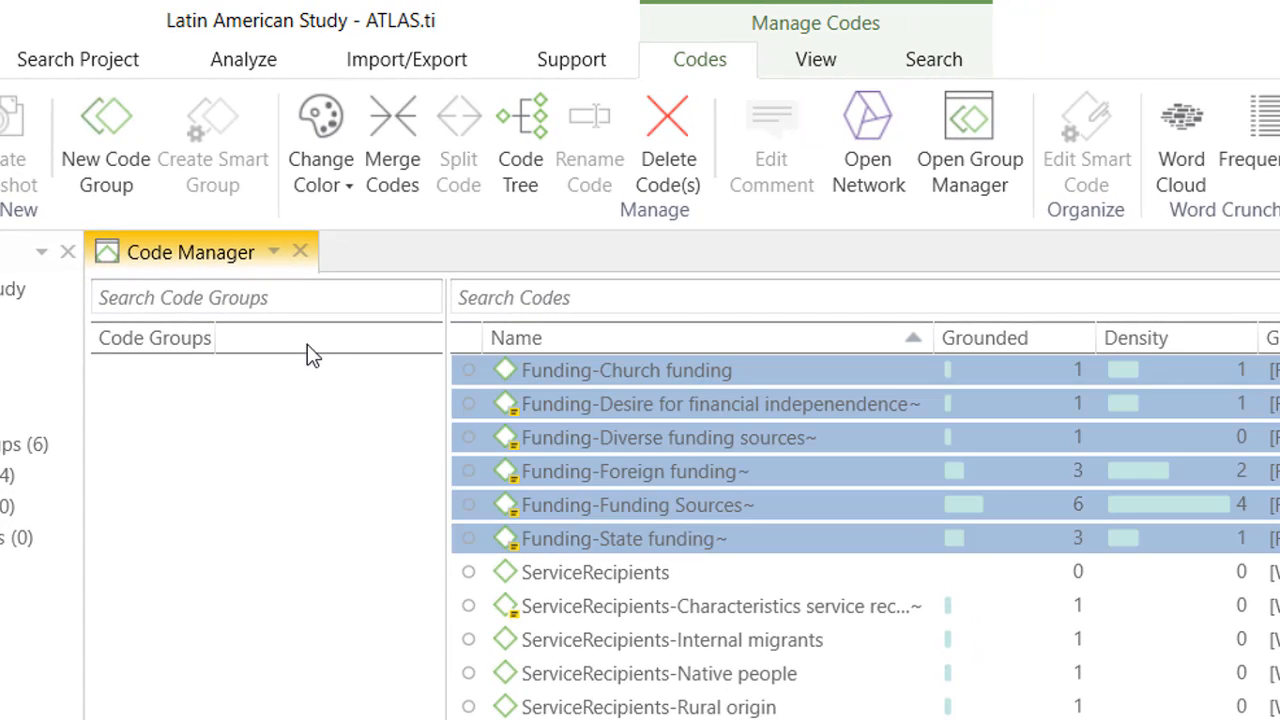
click(320, 140)
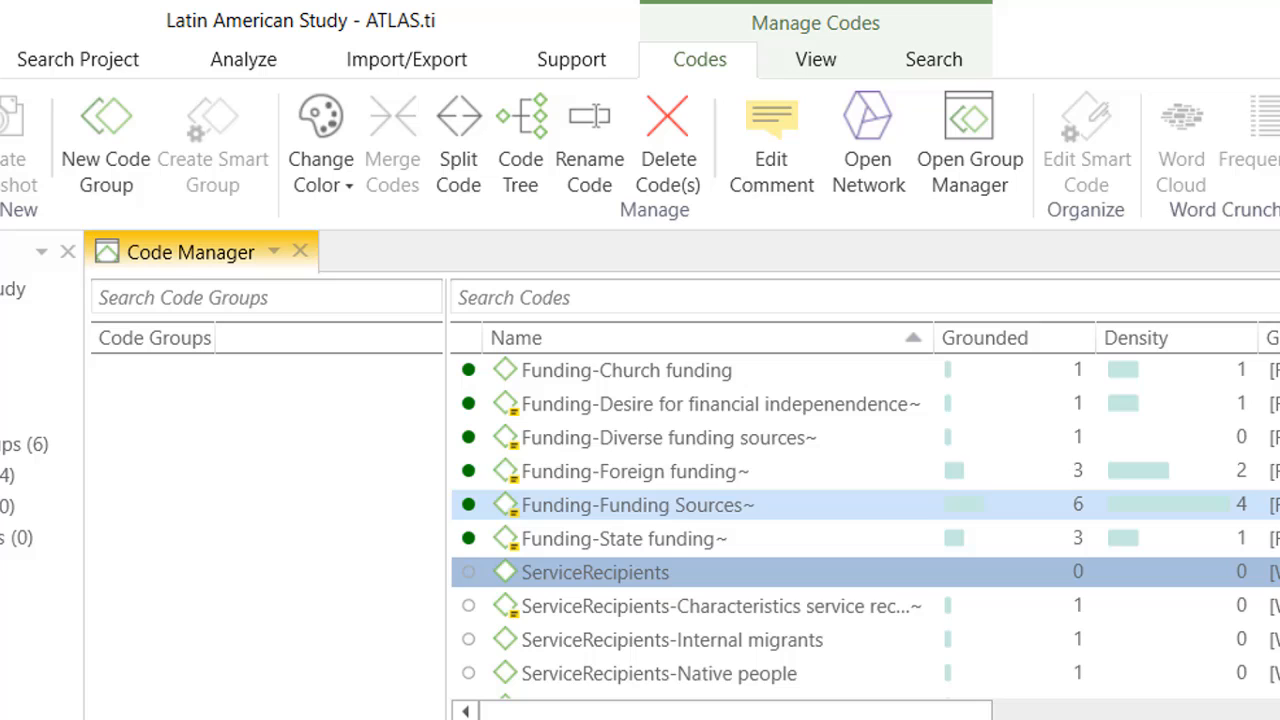
- Colour the ServiceRecipients codes purple and the Services codes yellow
scroll(down, 3)
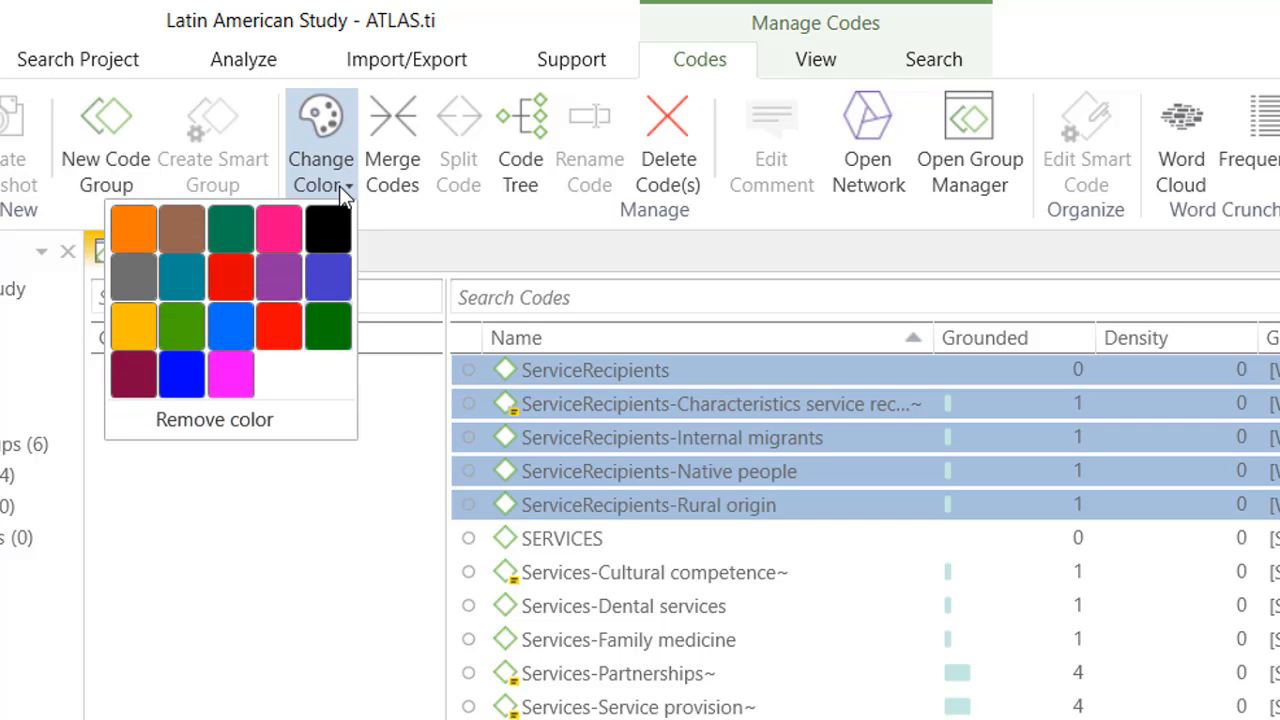
mouse_move(278, 278)
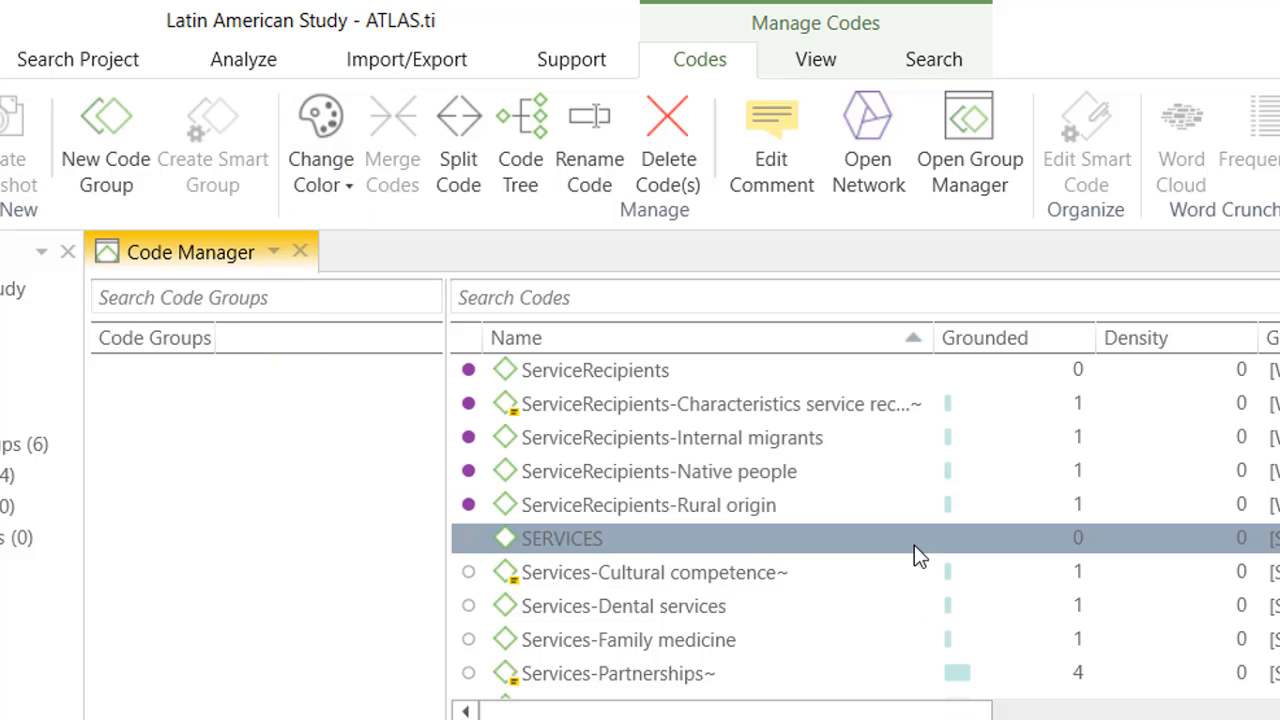
scroll(down, 3)
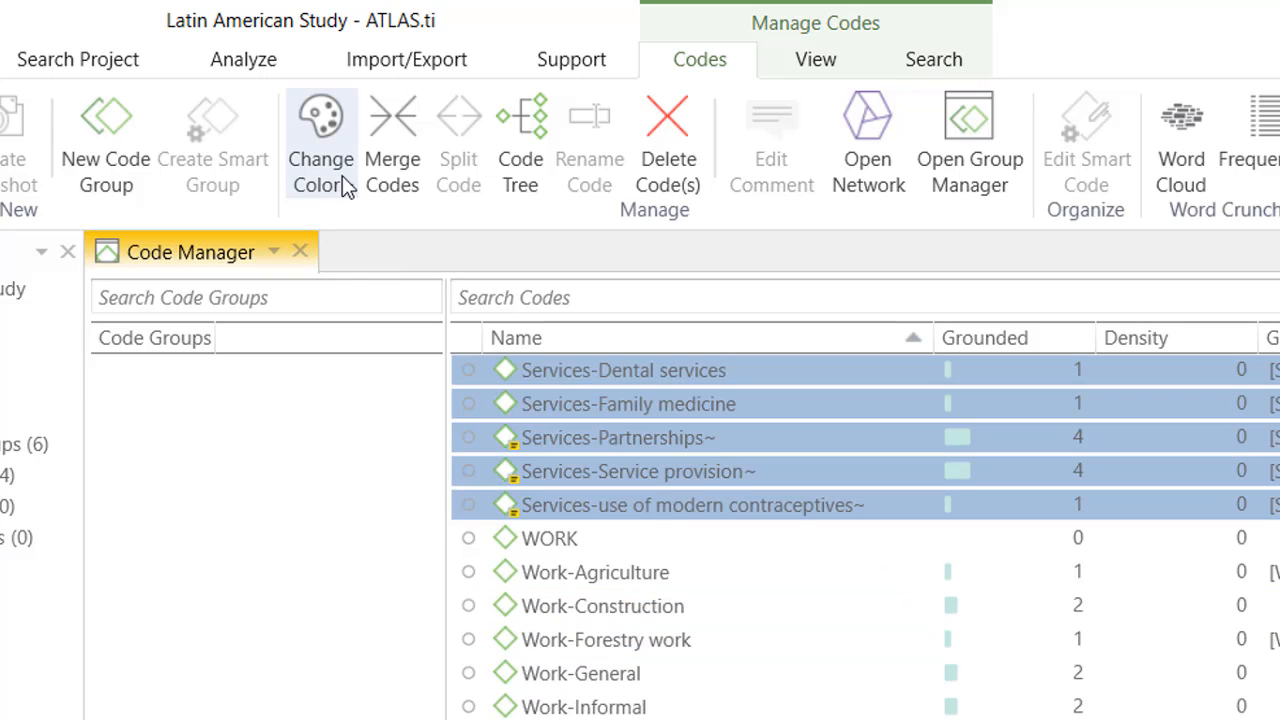
click(320, 130)
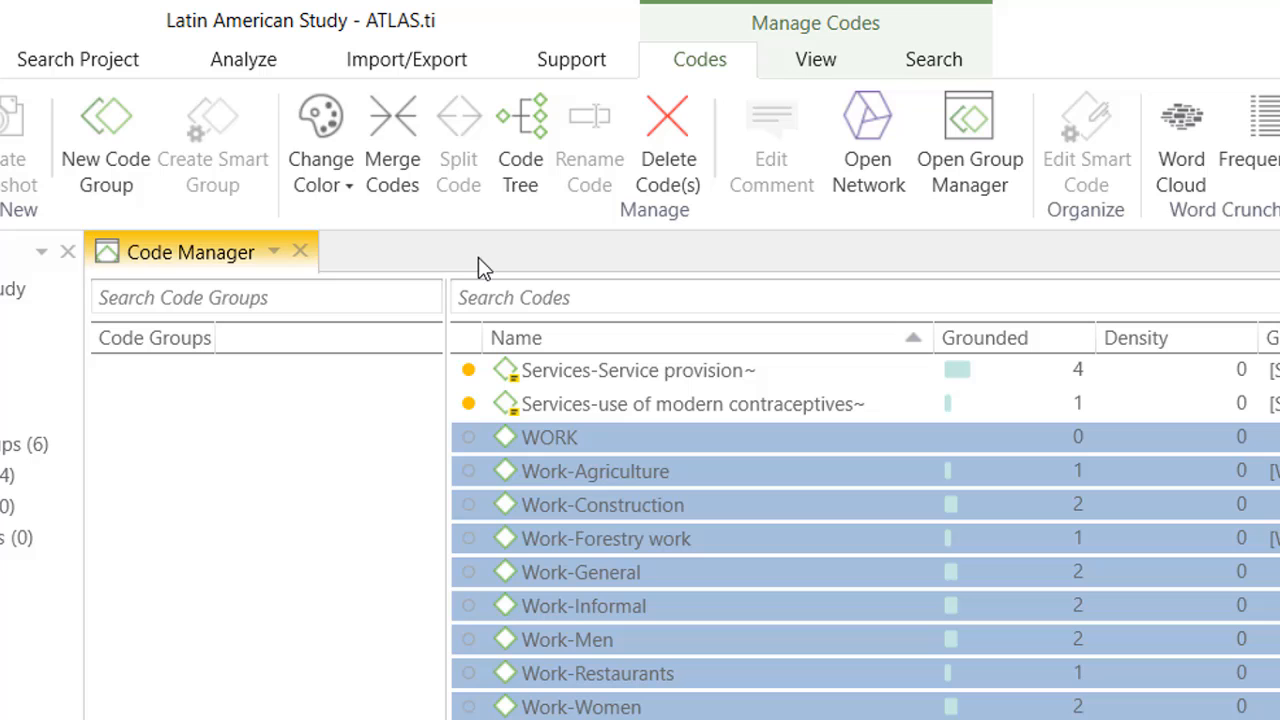
- Colour the Work codes red
click(320, 140)
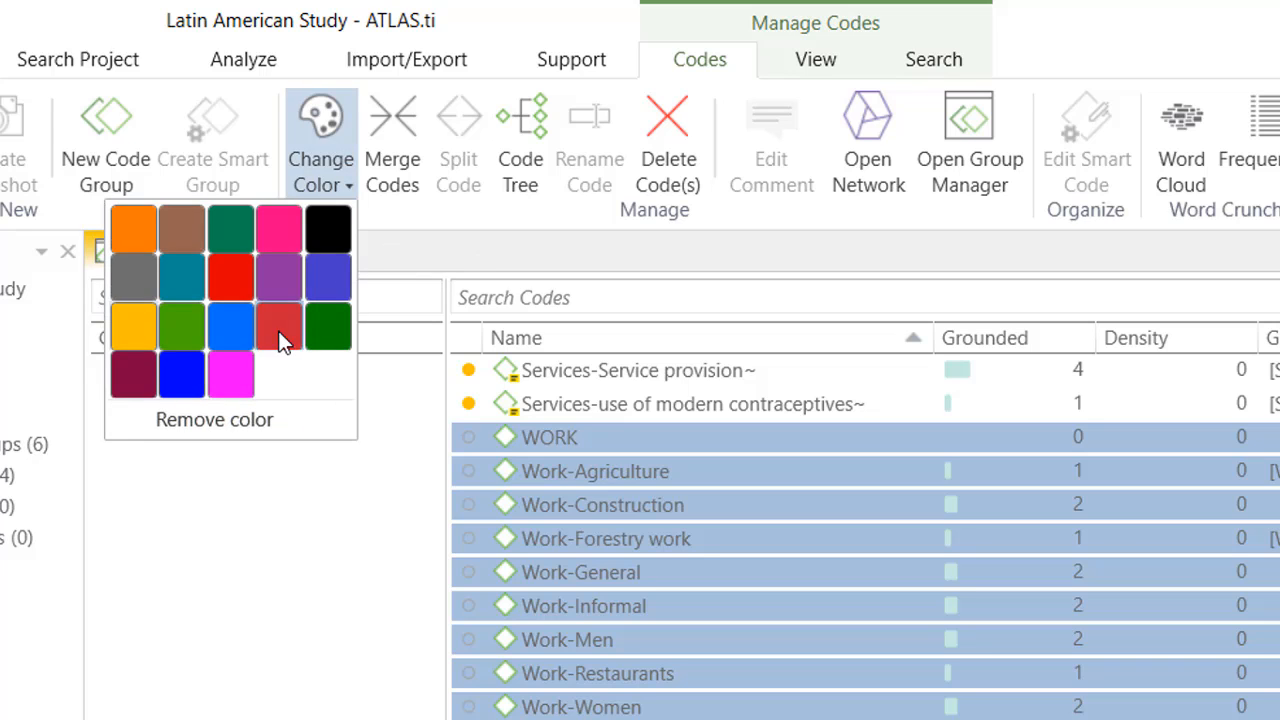
click(280, 326)
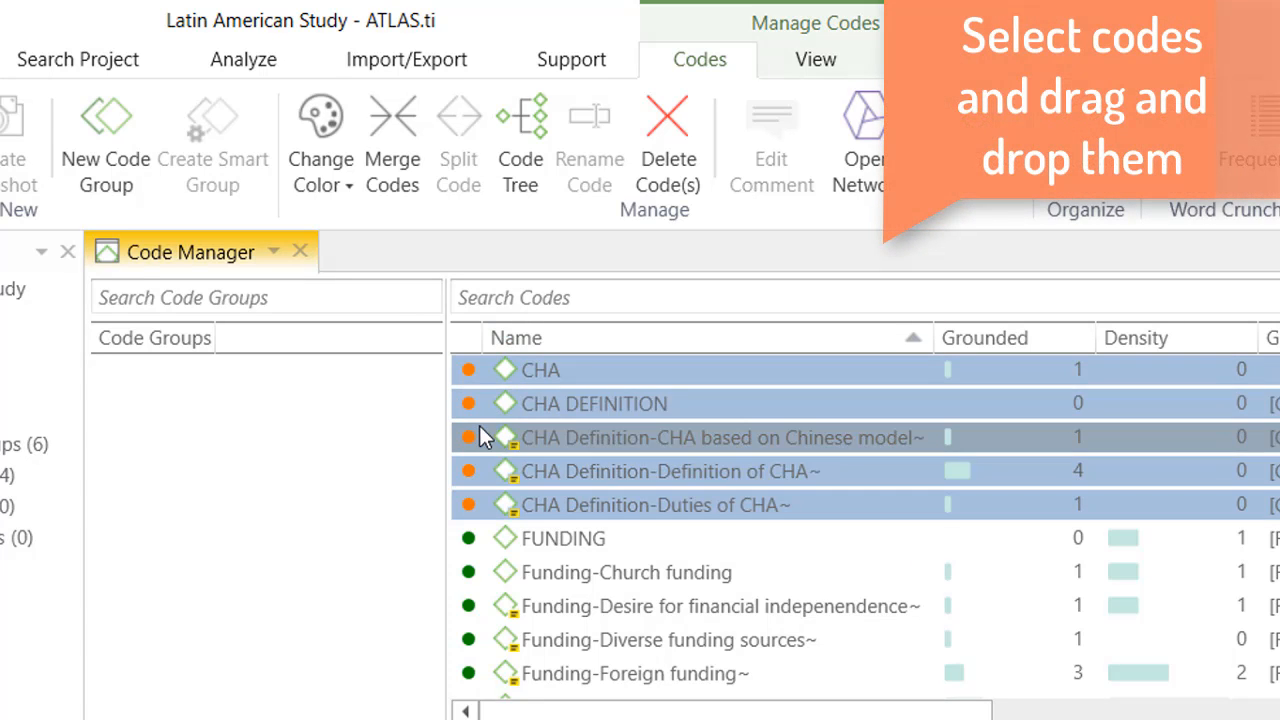
mouse_move(504, 404)
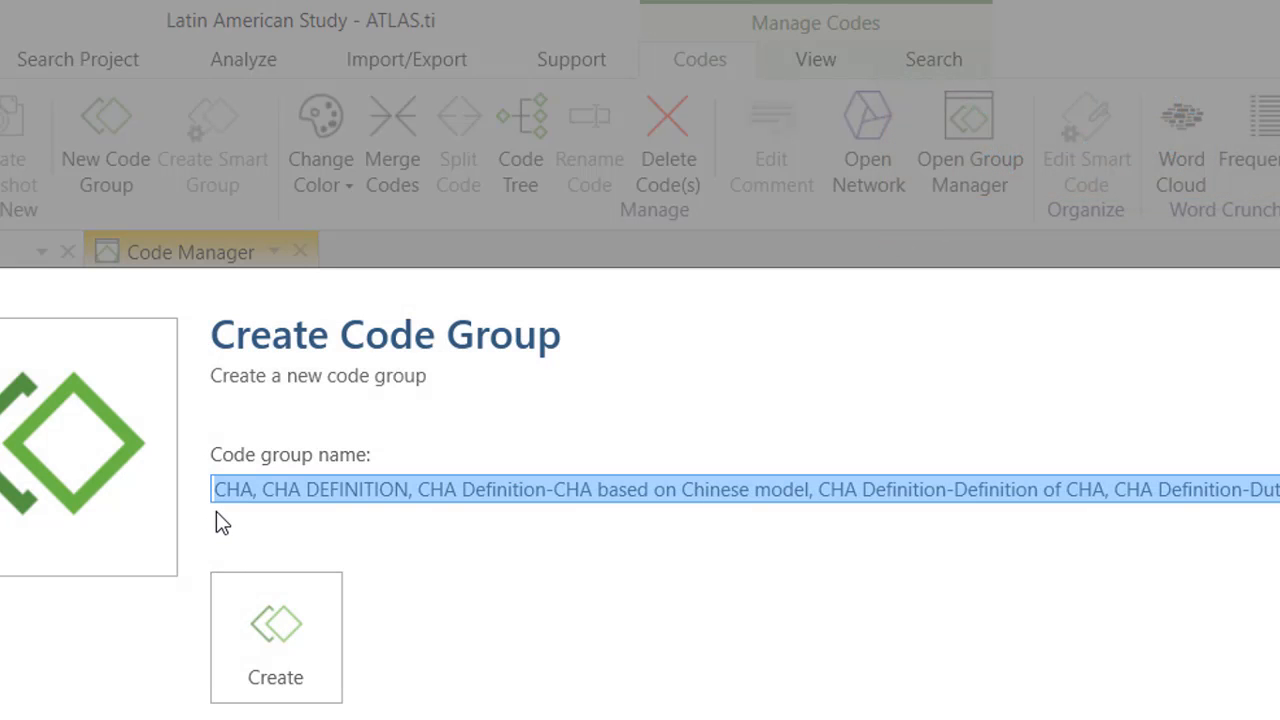
- Name the new code group of CHA codes 'Community health agents'
text(Community hea)
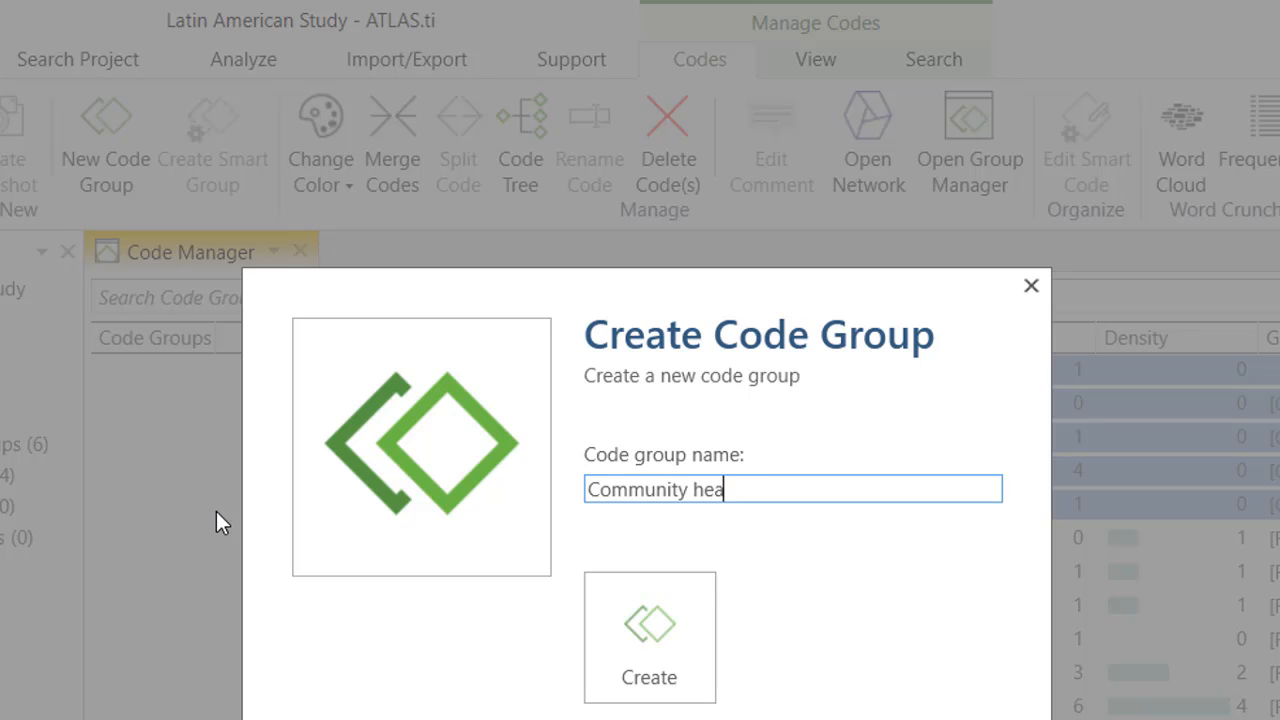
text(lth agents)
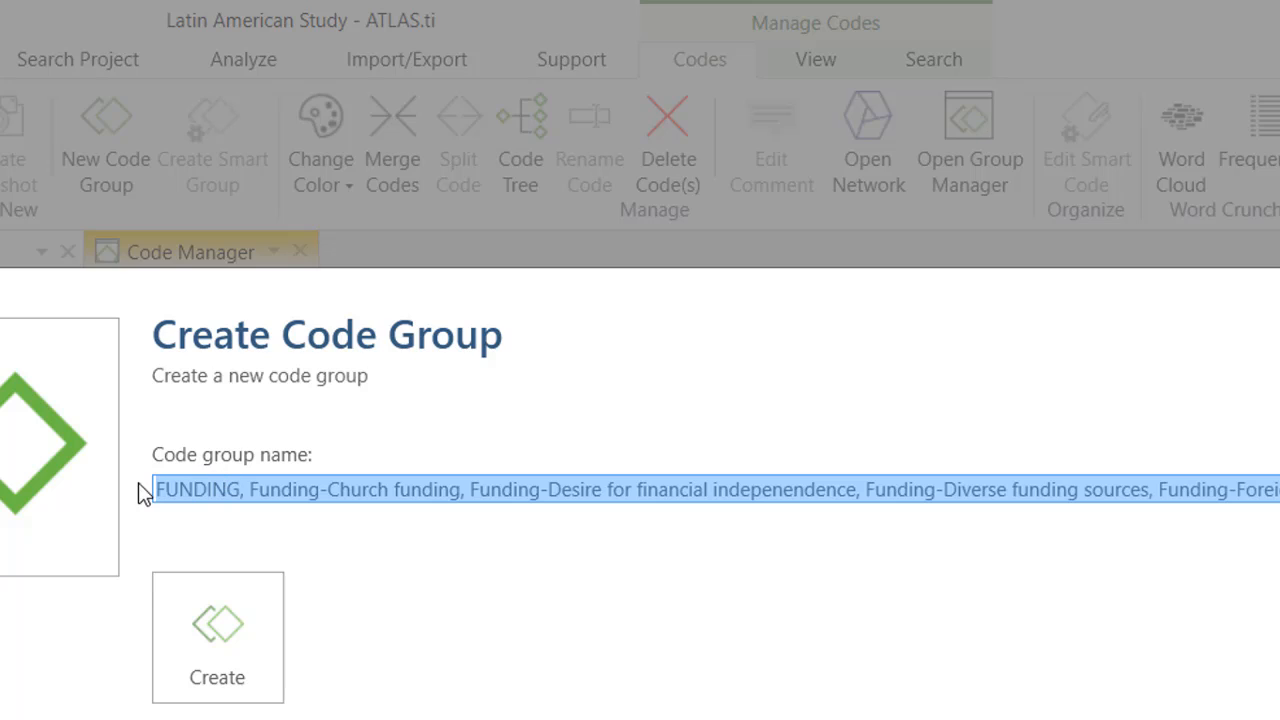
- Name the group 'Funding' and create it with the seven Funding codes
text(Funding)
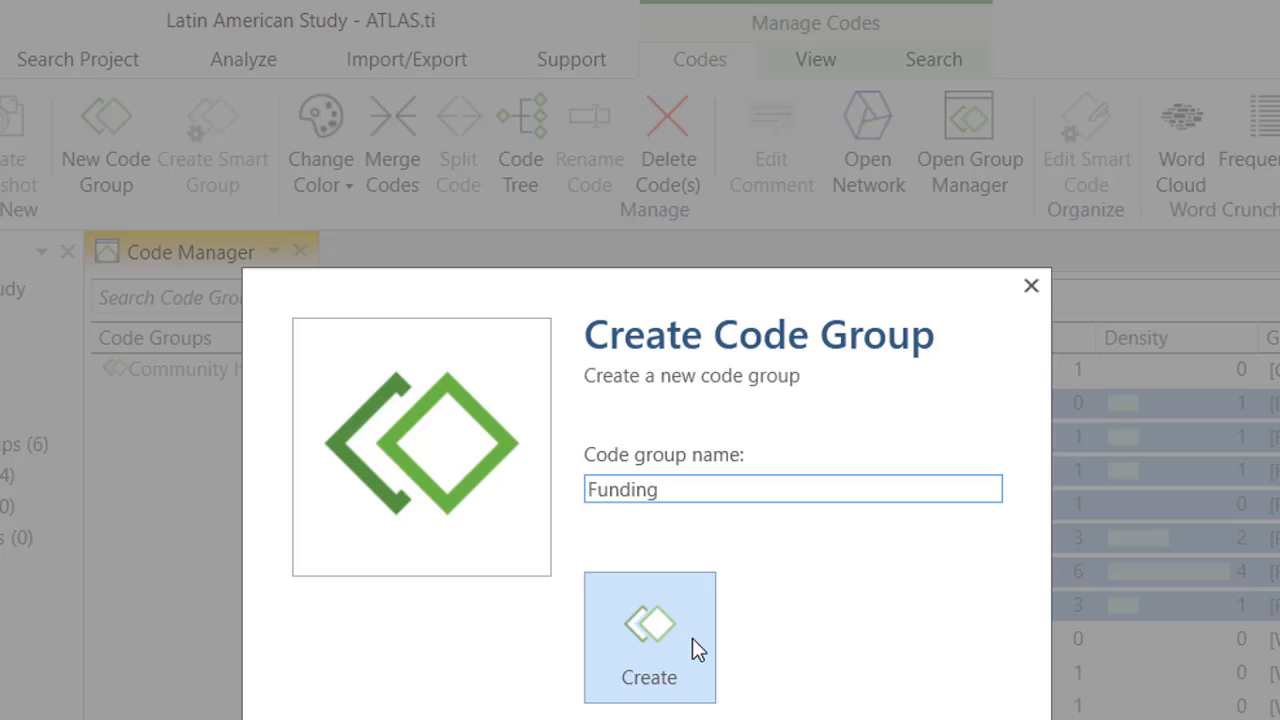
click(652, 632)
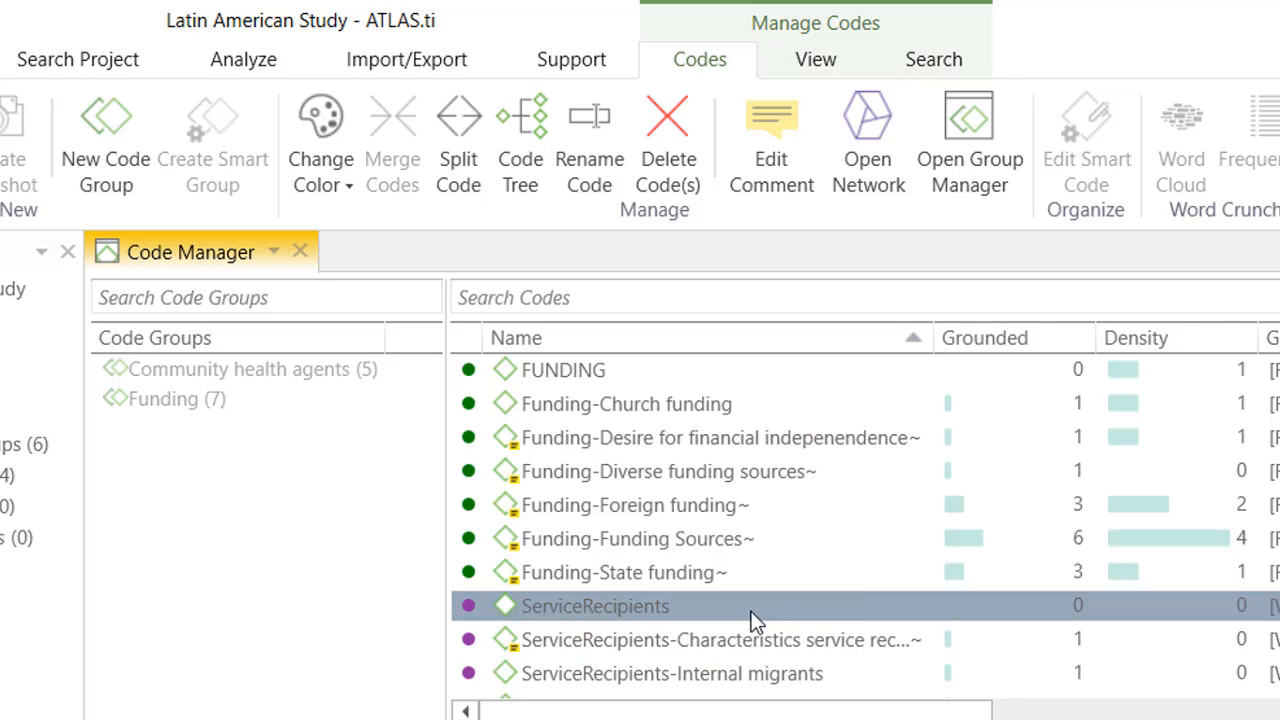
- Create the 'Service Recipients' code group holding its five codes
scroll(down, 3)
text(S)
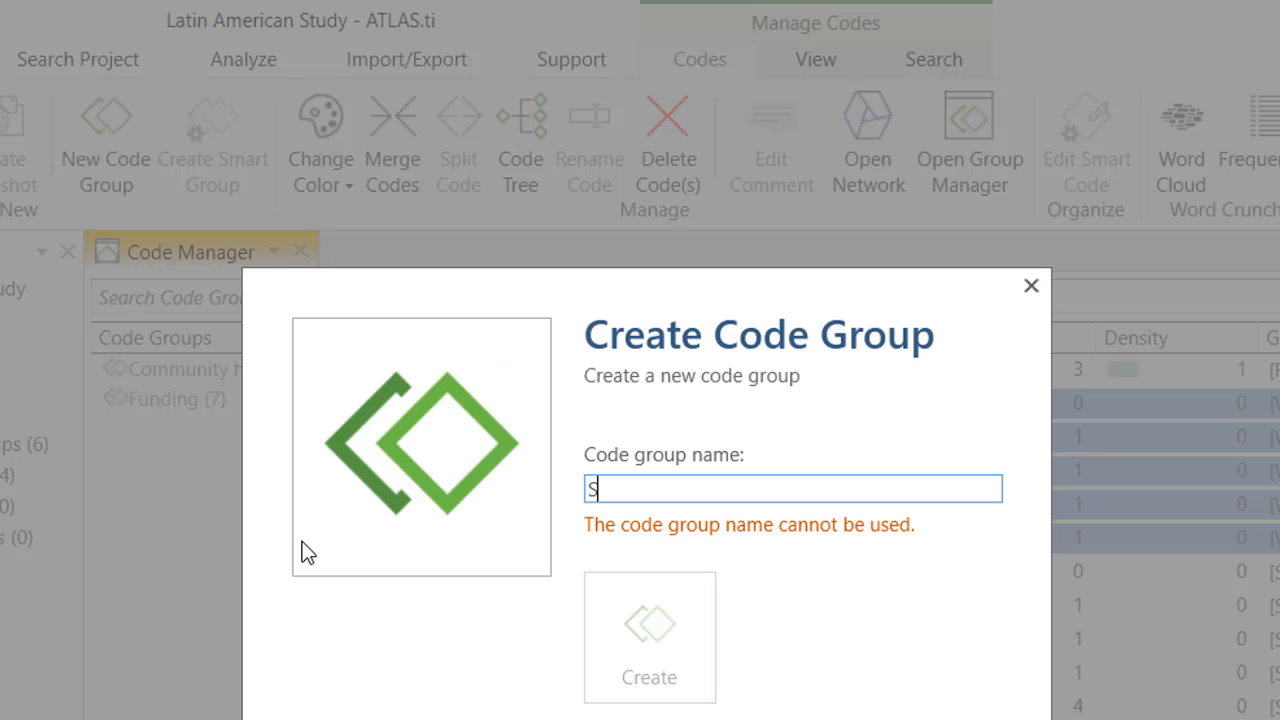
text(ervice)
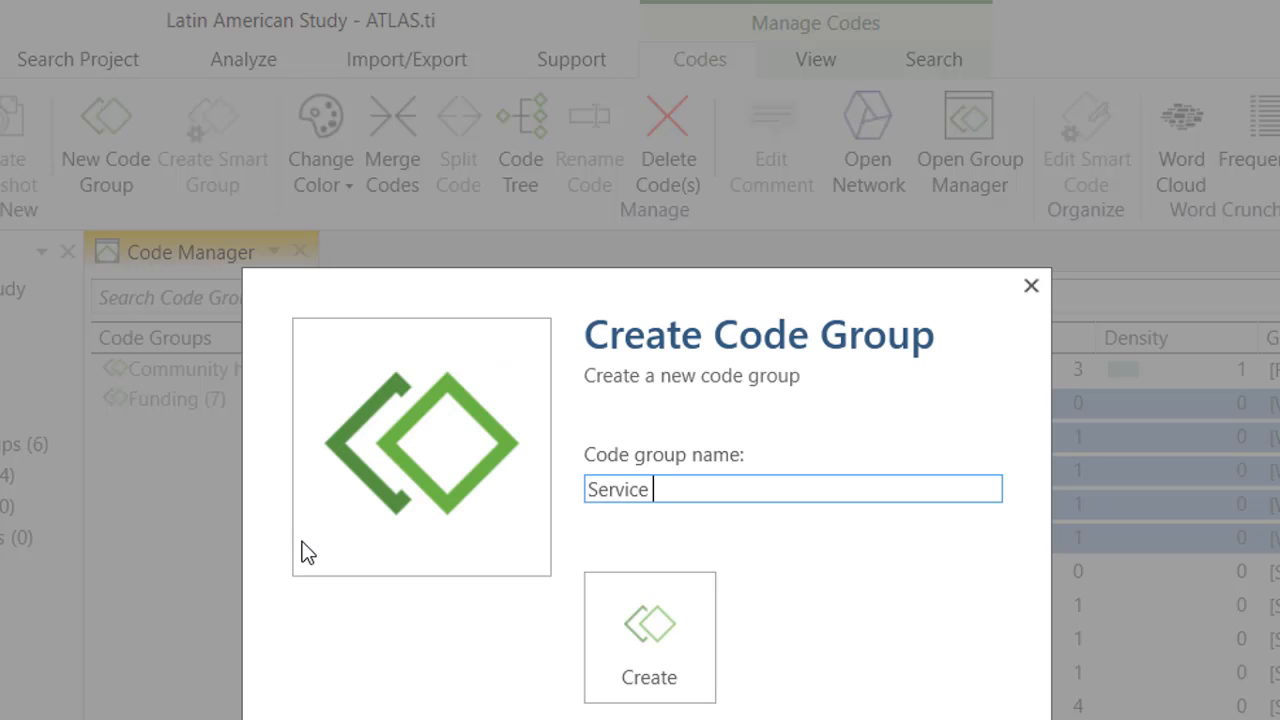
click(652, 642)
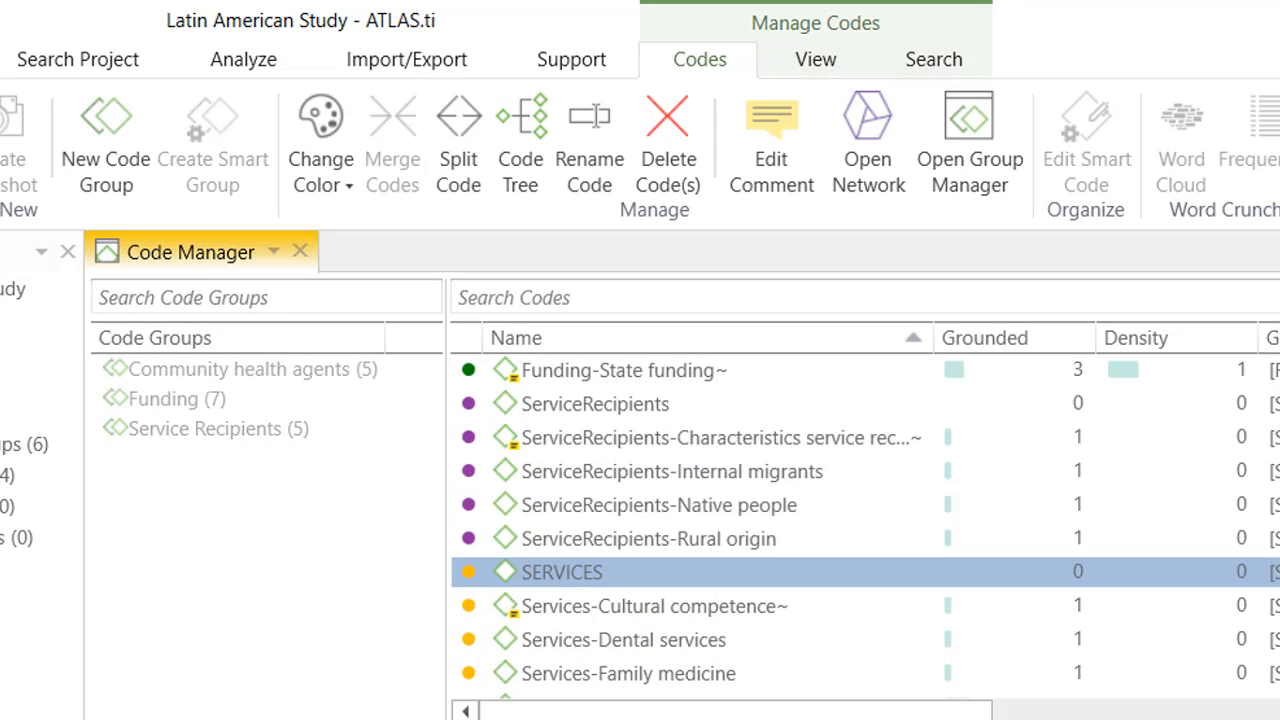
- Start a new group from the Services codes and name it 'Services'
scroll(down, 3)
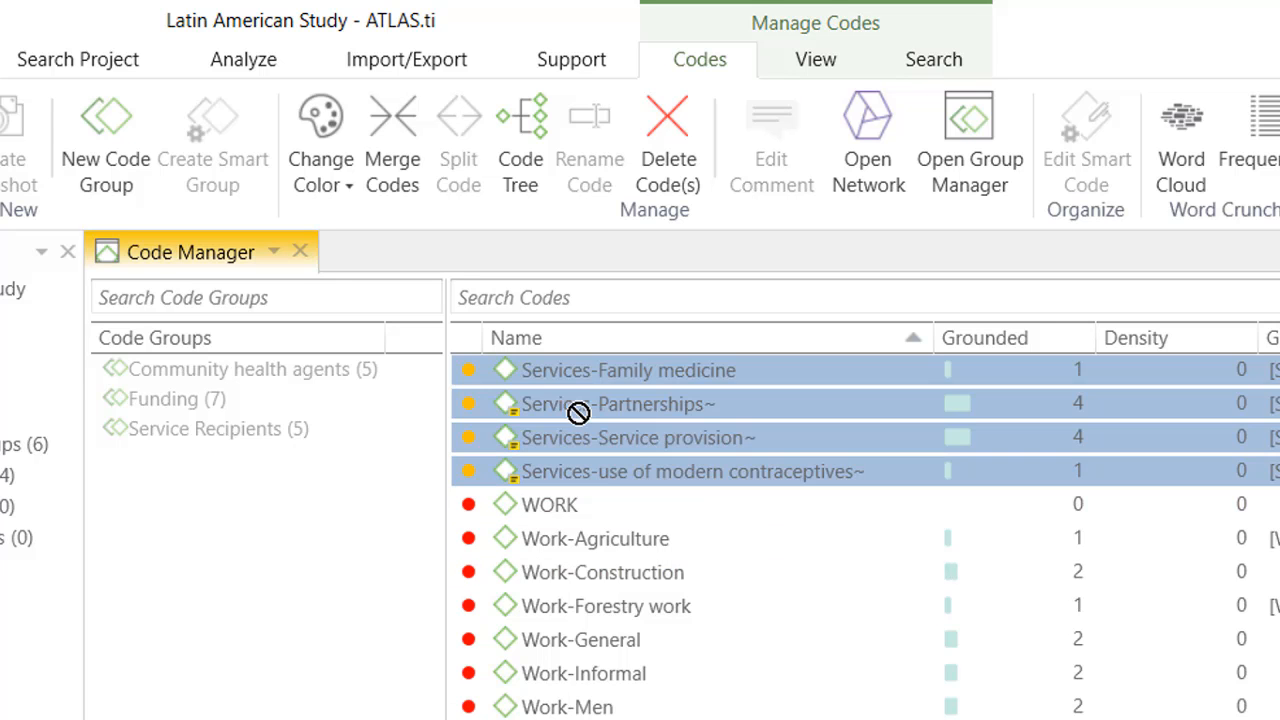
click(104, 140)
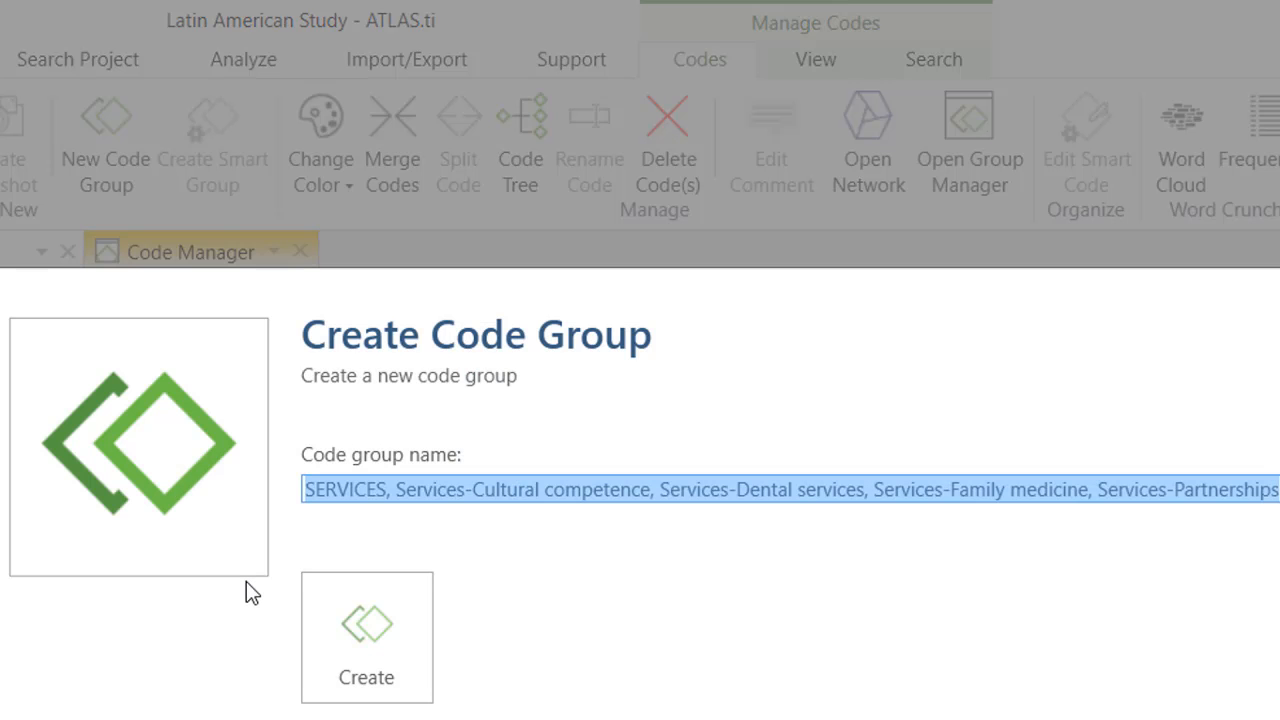
text(Services)
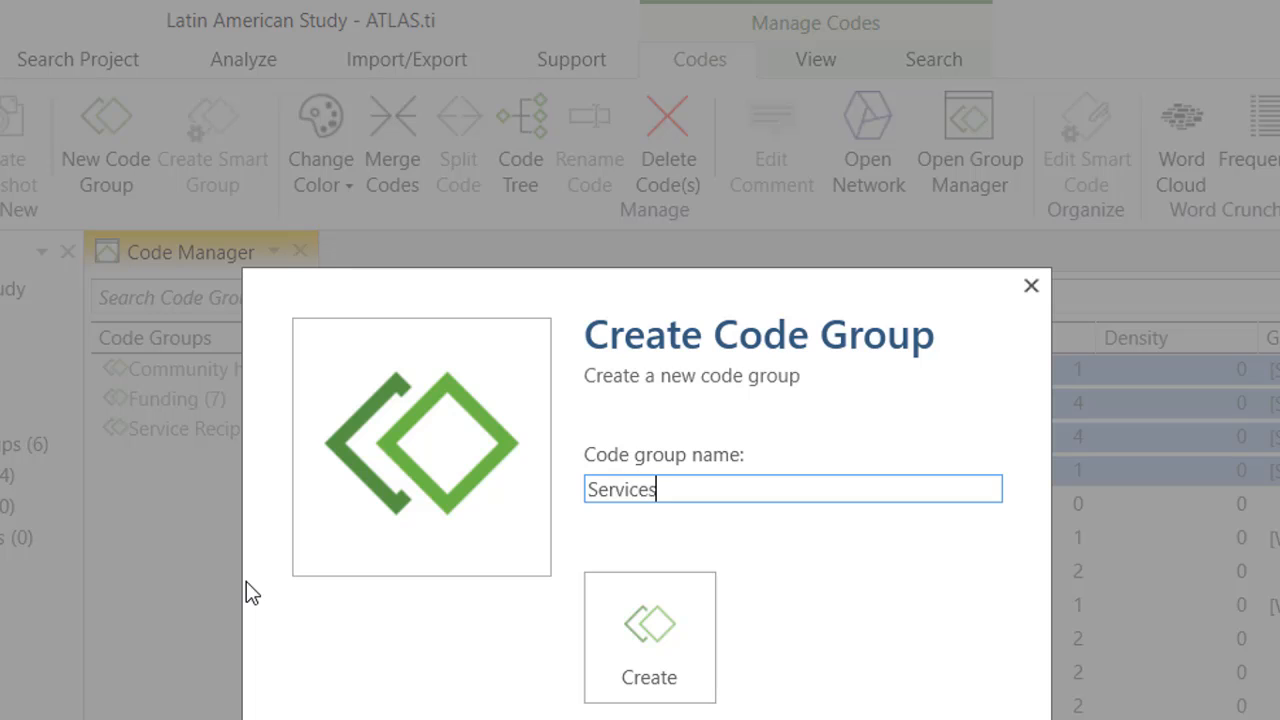